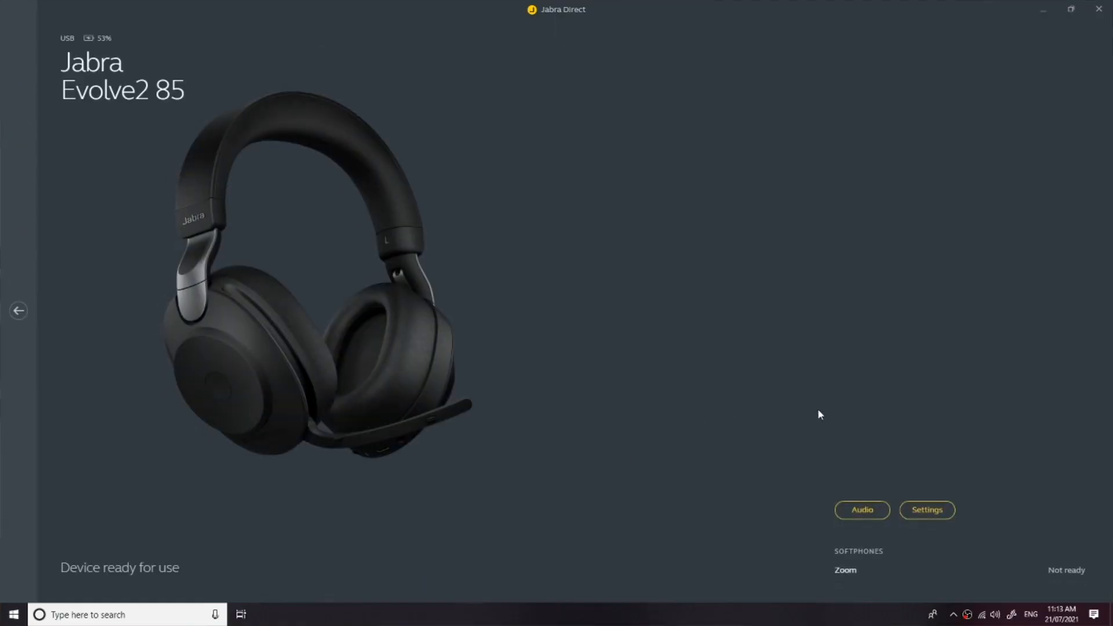
Open the Evolve2 85 headset settings and select the 'Jabra Evolve2 85' headset name
left_click(926, 510)
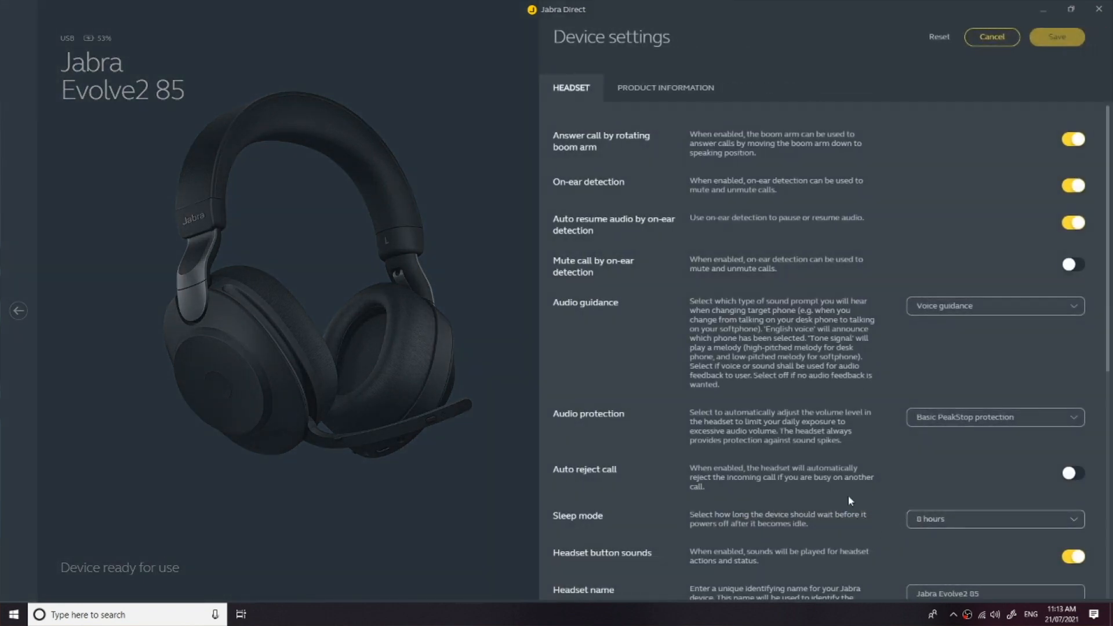
scroll("down", 3)
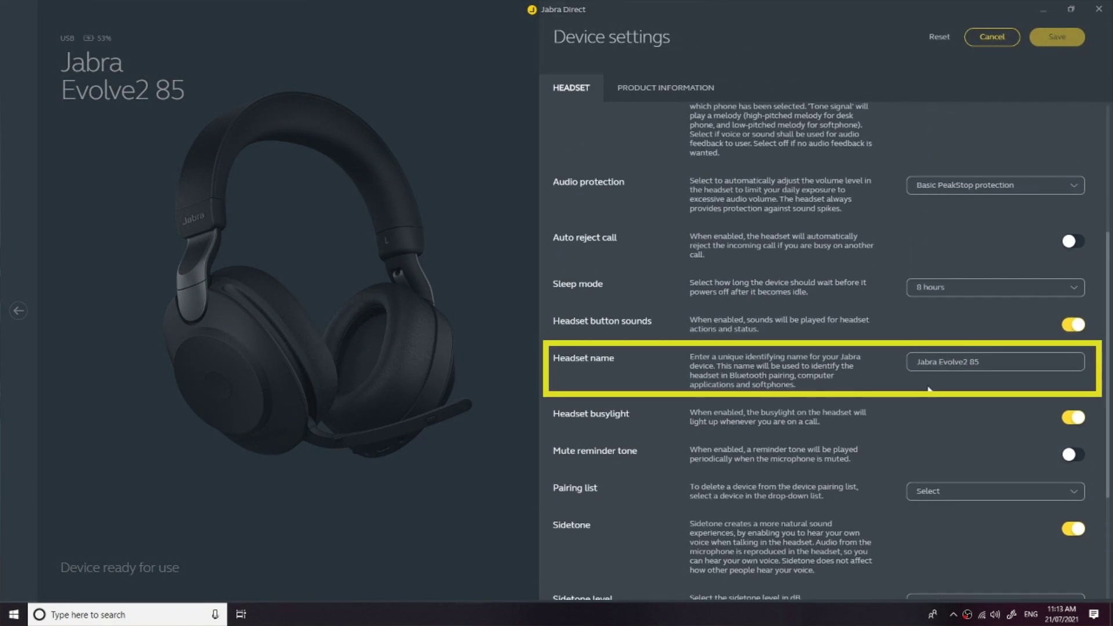
triple_click(993, 361)
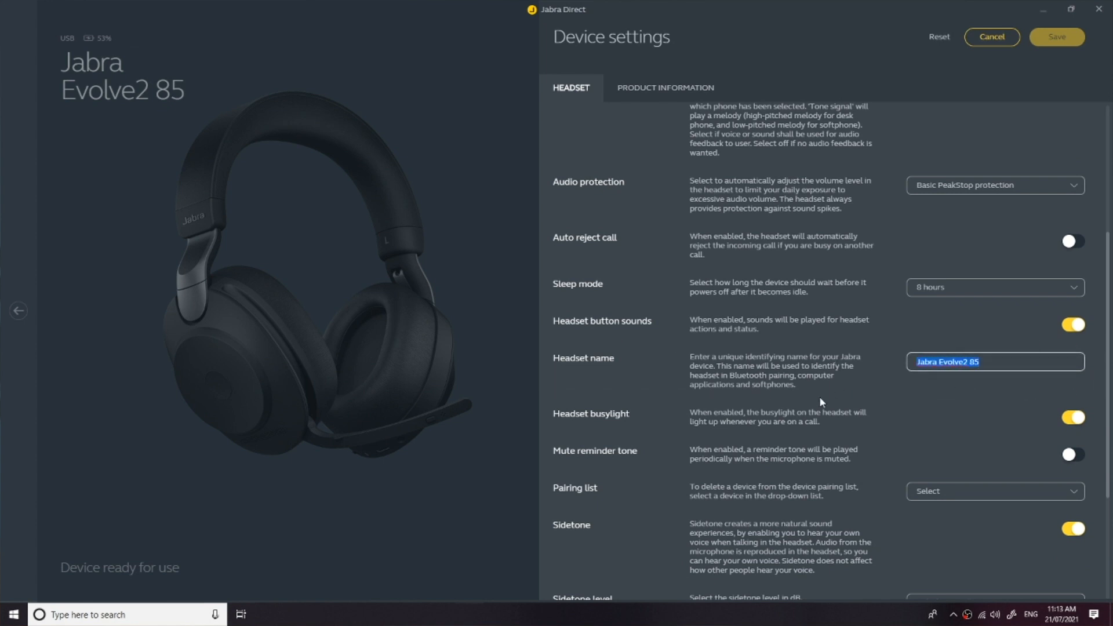
Rename the headset to "Edward's Evolve2 85" and save
type("Edward's Evolve2 85")
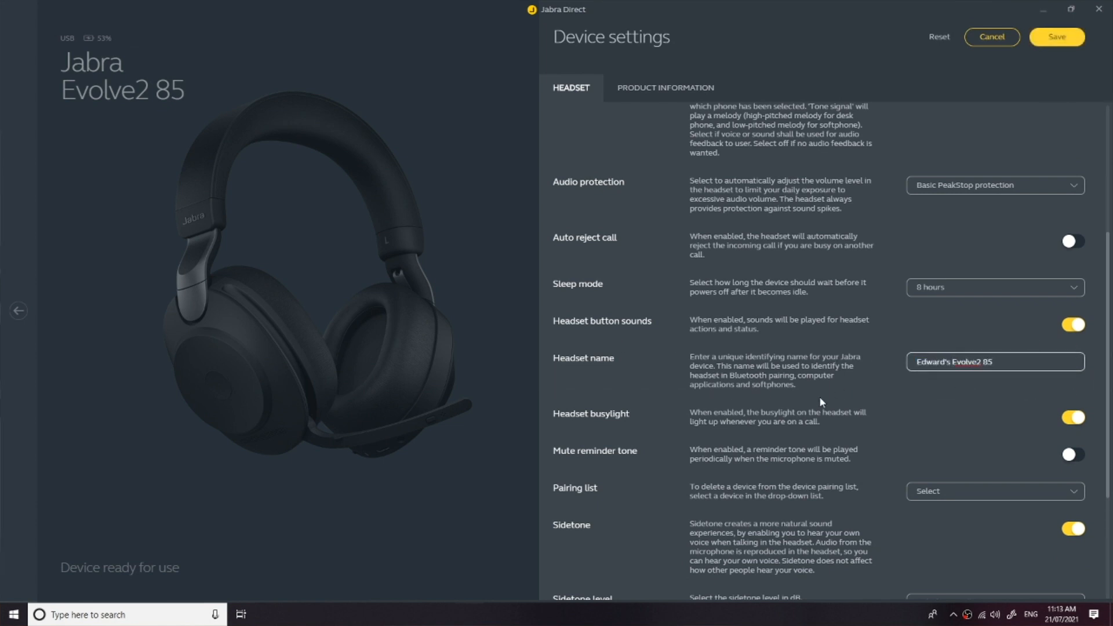
mouse_move(795, 433)
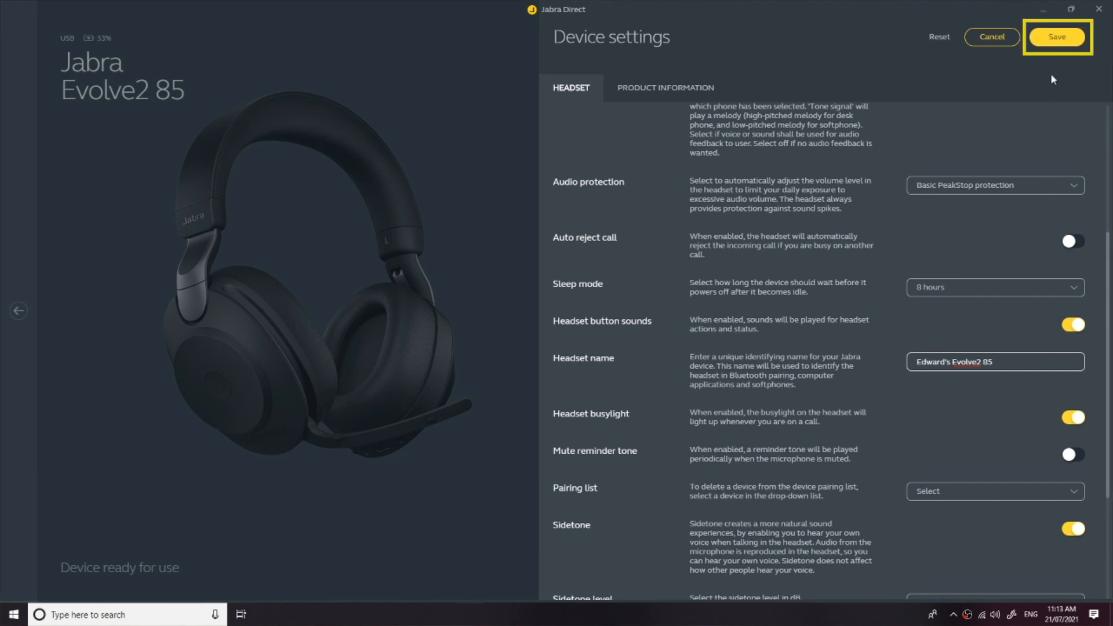
left_click(1057, 37)
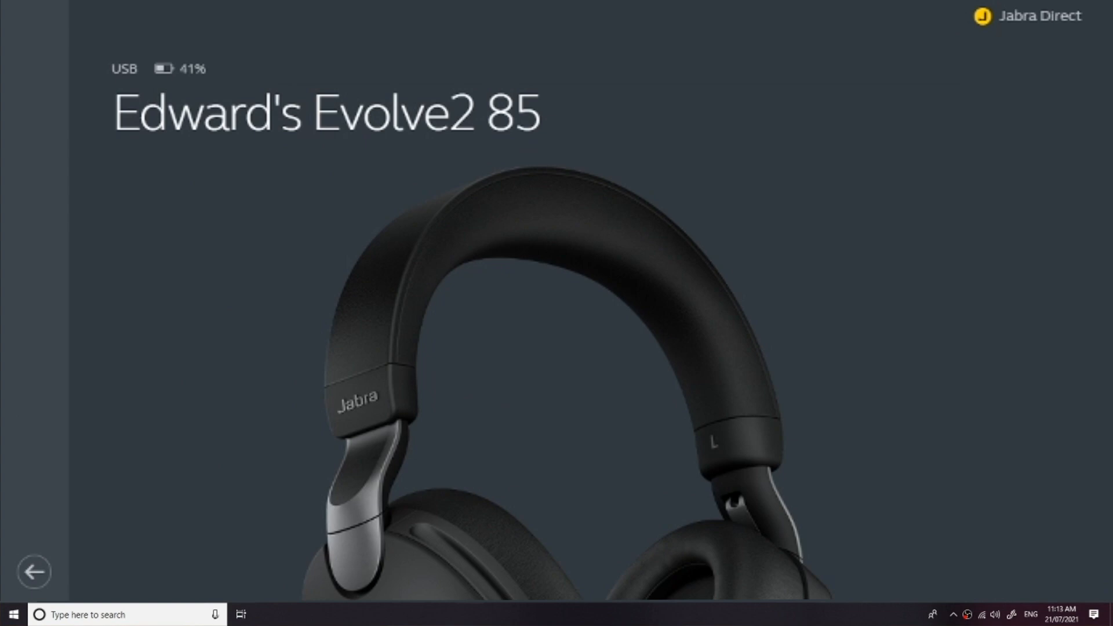